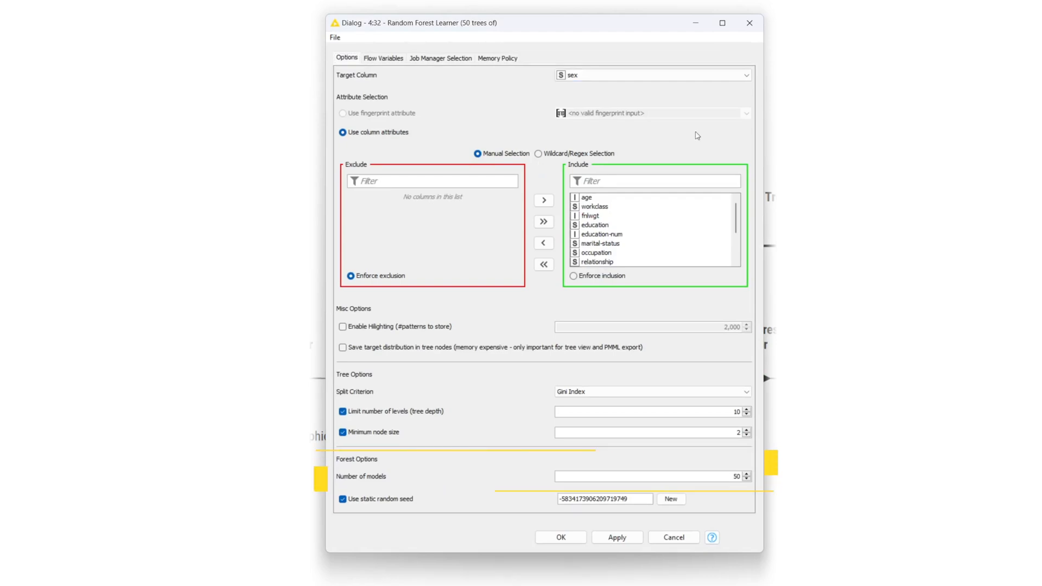
Confirm the Random Forest Learner settings: target sex, all columns, depth 10, 50 models
scroll(down, 3)
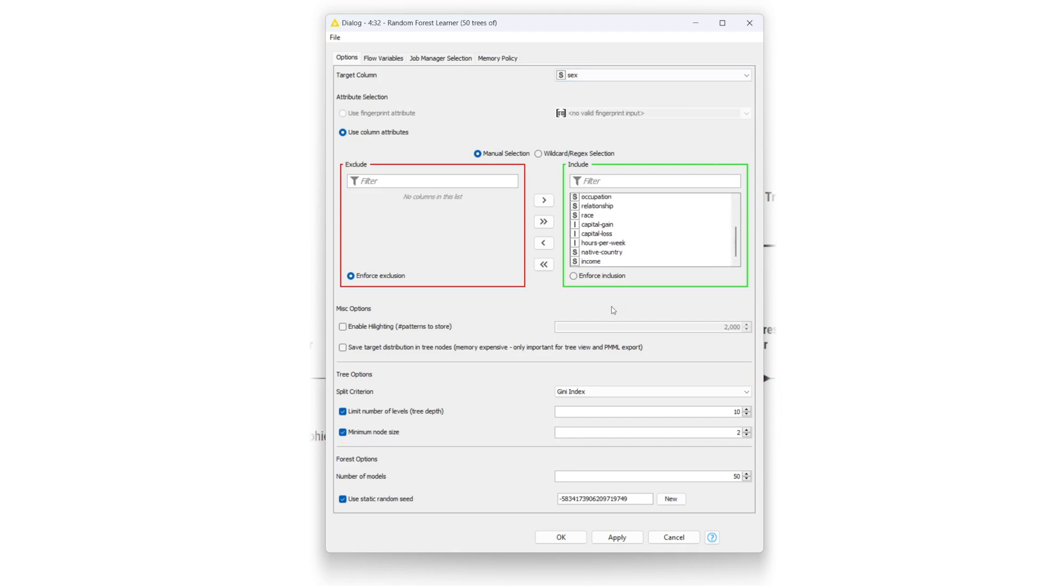
click(651, 392)
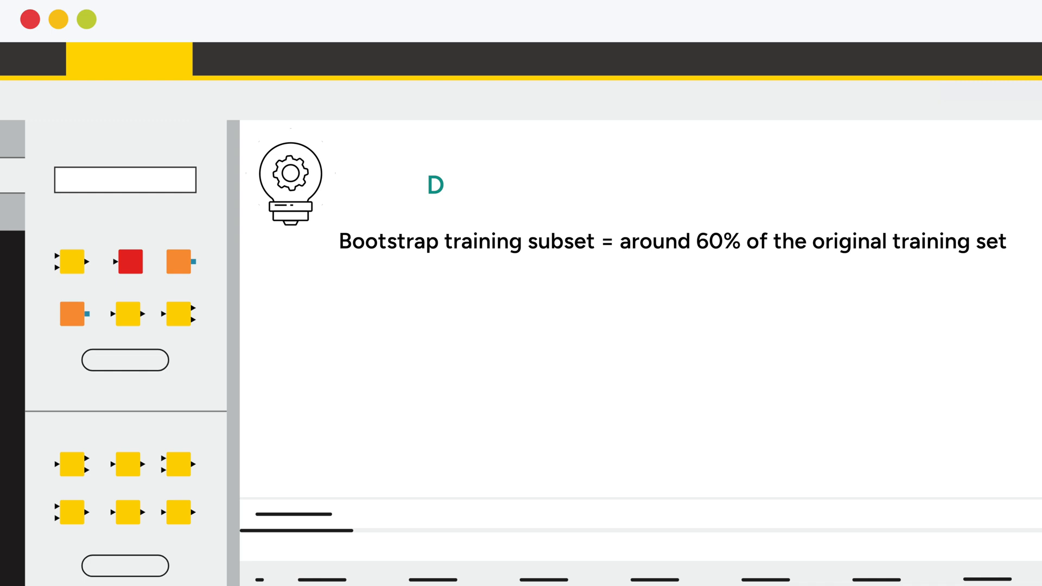
text(Subset of input feature =)
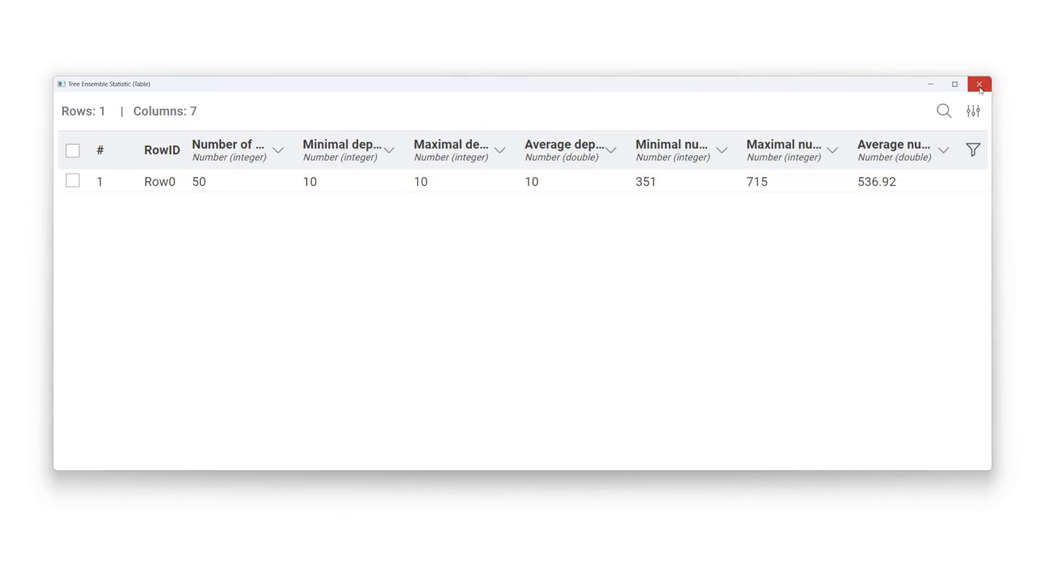
Close the ensemble statistics and view the learner's 26,048-row out-of-bag predictions with sex probabilities
click(979, 85)
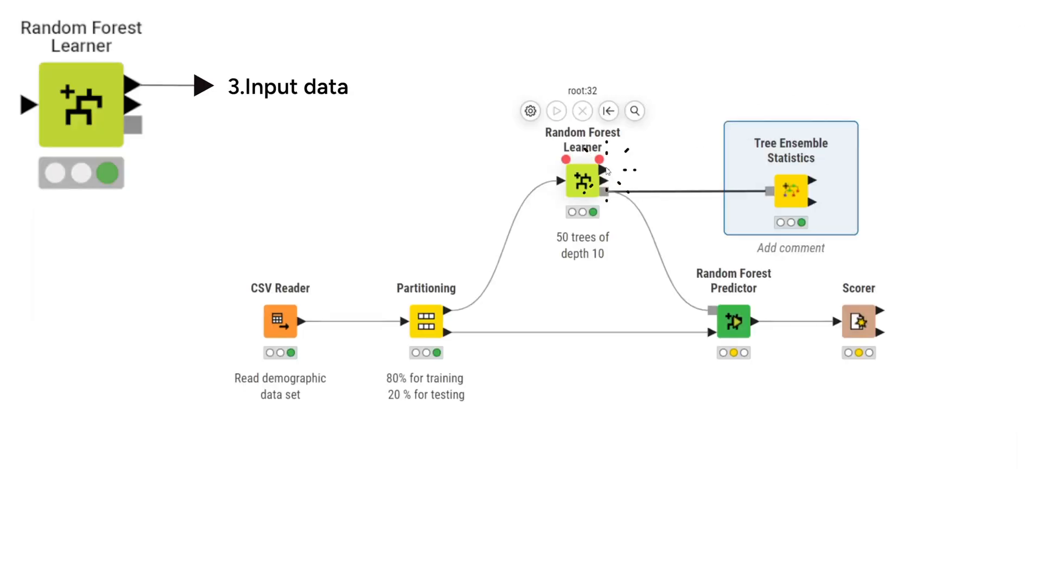
double_click(583, 183)
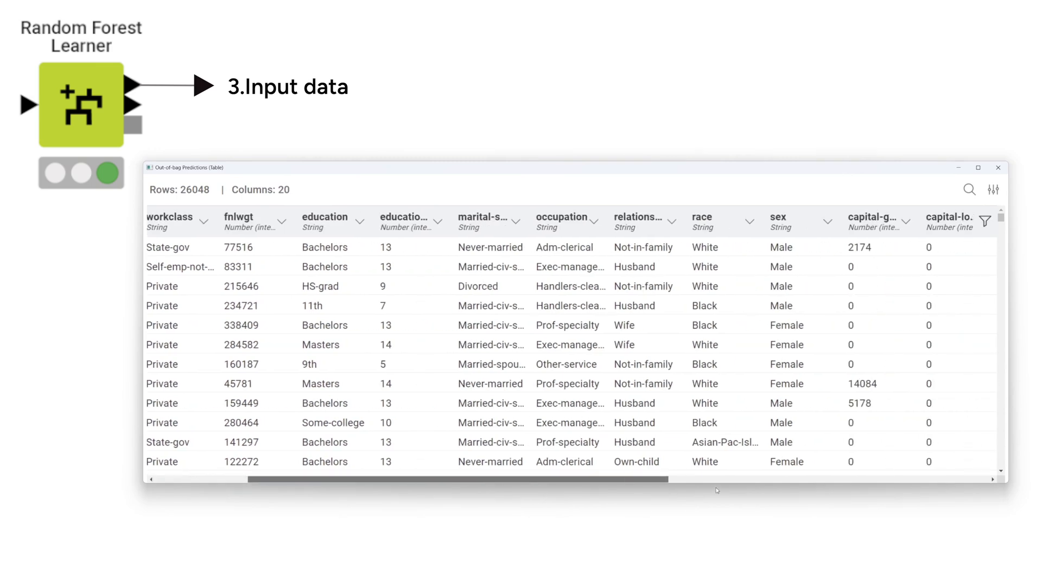
scroll(right, 3)
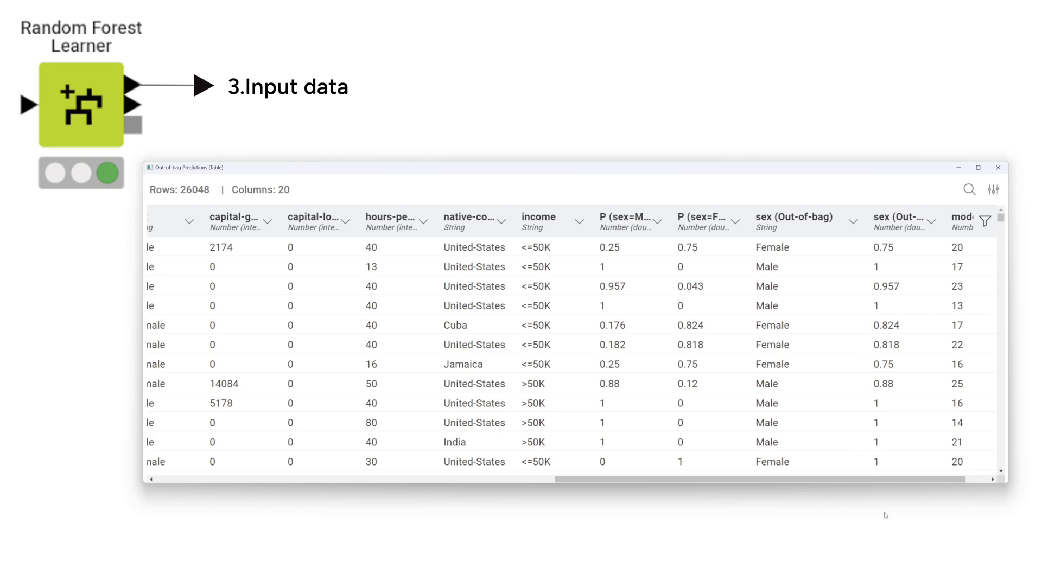
mouse_move(949, 366)
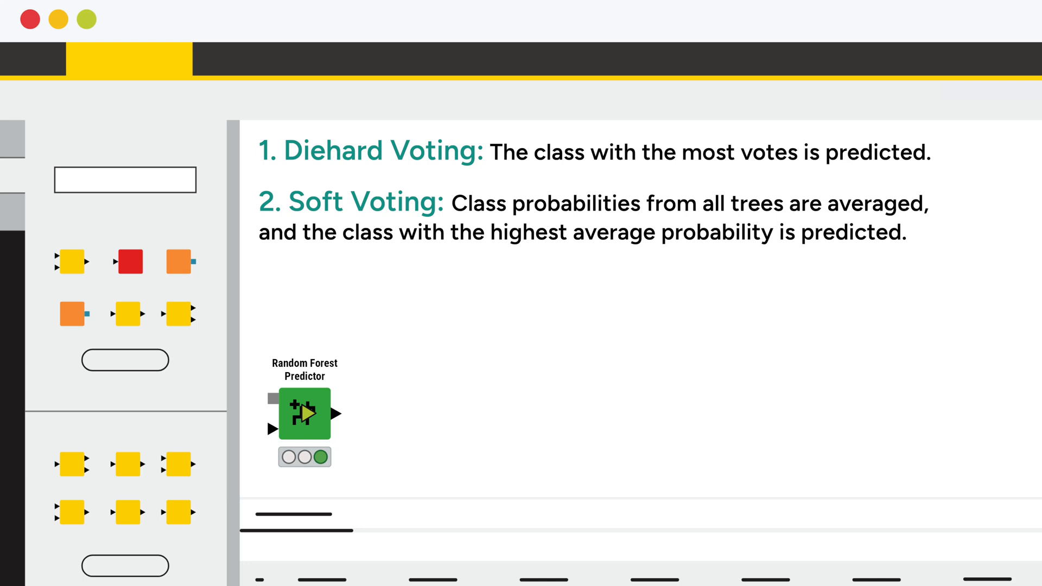
Open the Random Forest Predictor dialog showing confidence appended and soft voting unchecked
double_click(305, 415)
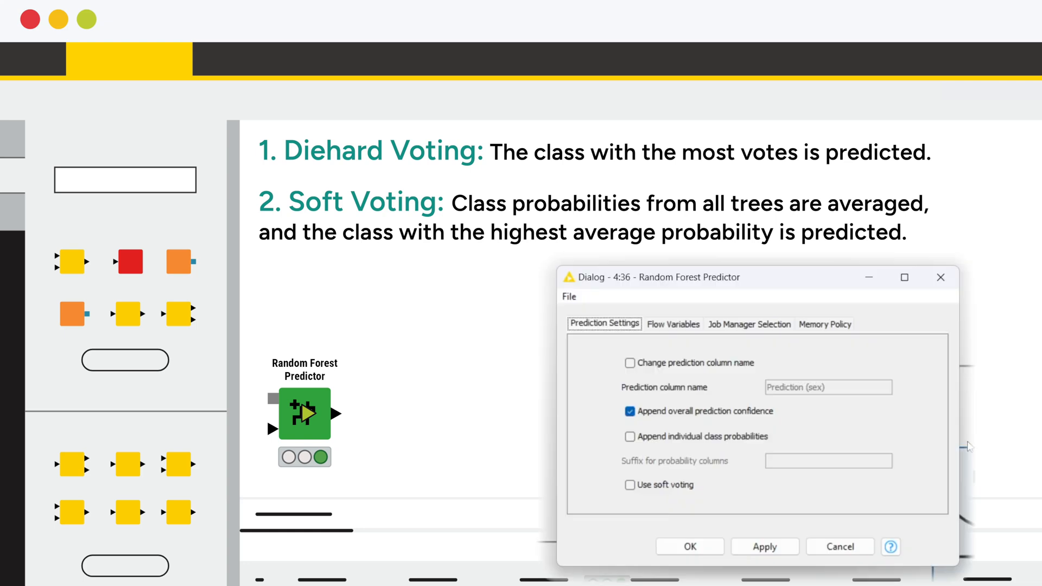